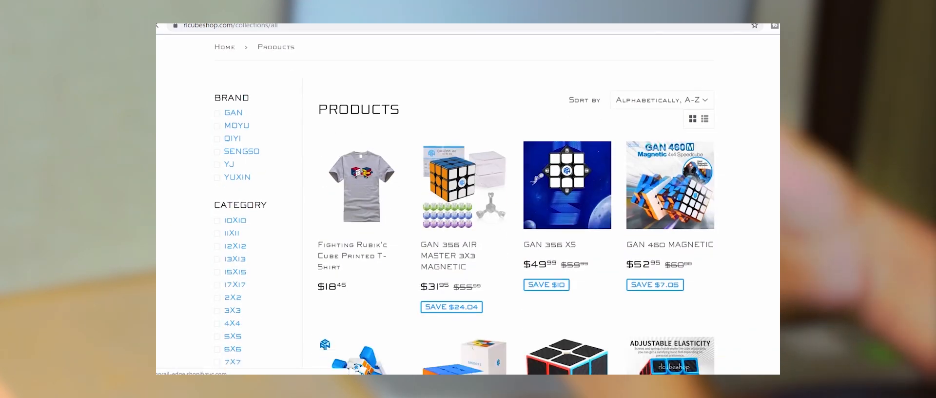
- Apply discount code IKCUBING, taking $71.90 off and dropping the total to $287.60
{"action": "scroll", "scroll_direction": "down", "scroll_amount": 3}
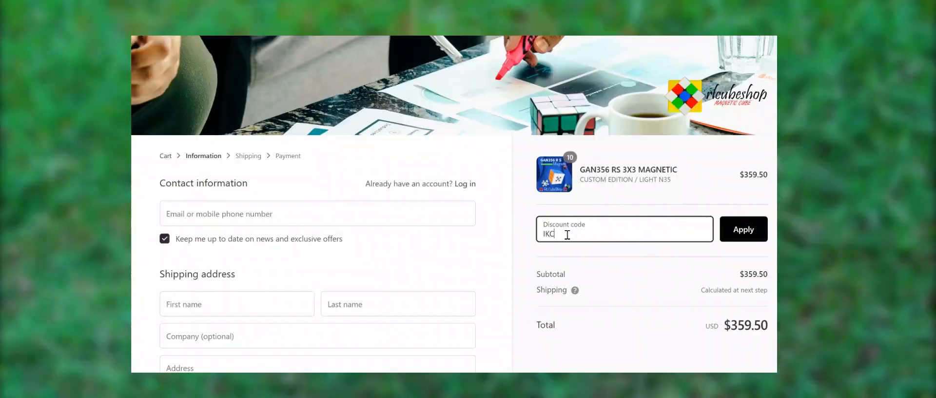
{"action": "left_click", "coordinate": [743, 229]}
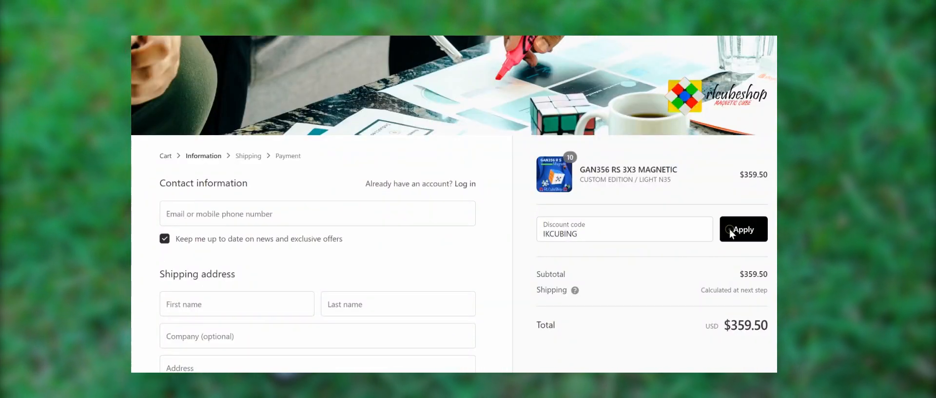
{"action": "left_click", "coordinate": [743, 229]}
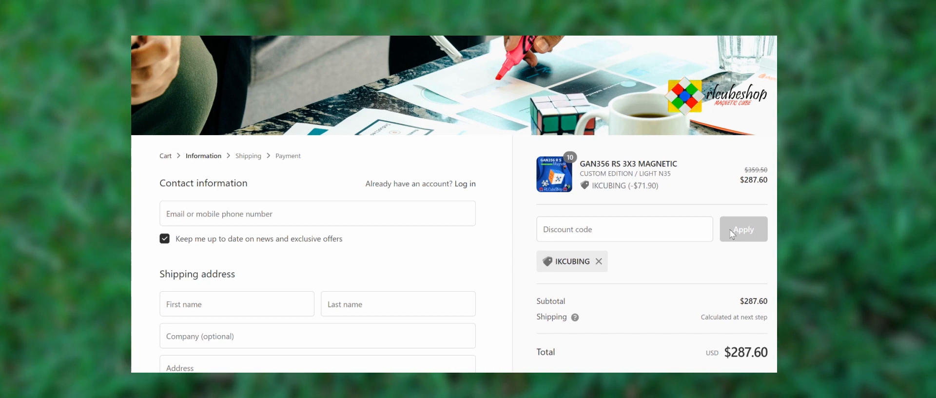